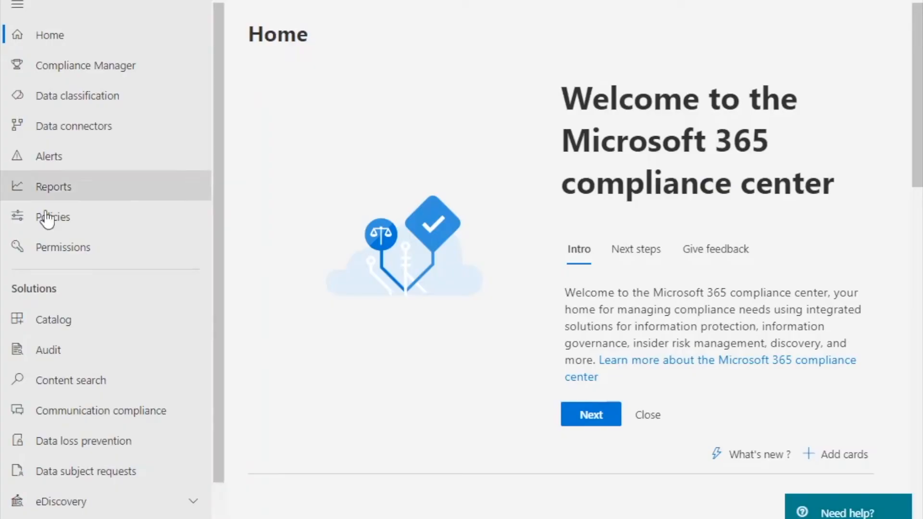
# Go to Information governance to see the retention labels list
pyautogui.click(91, 387)
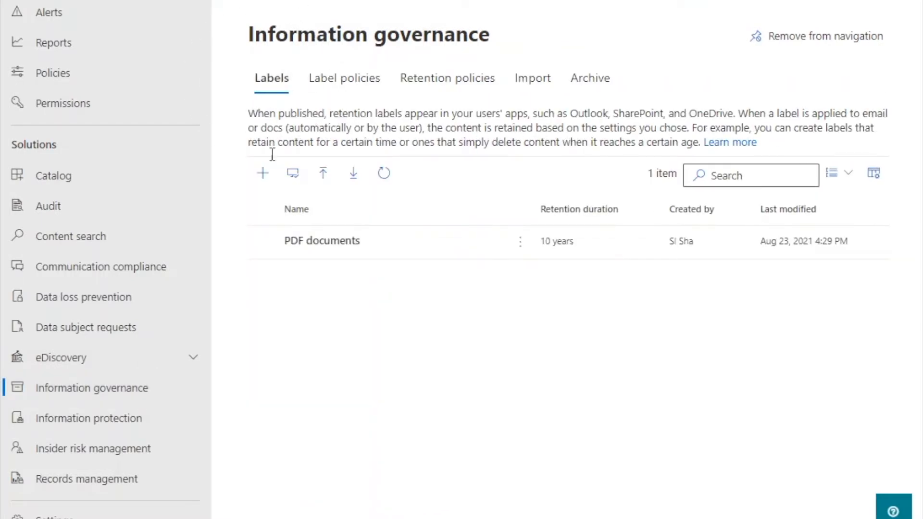
pyautogui.moveTo(262, 172)
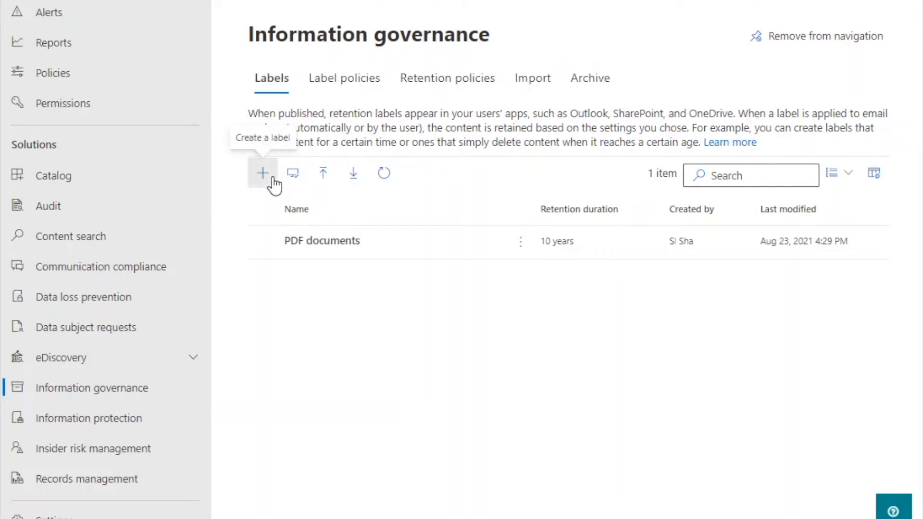
# Begin a new retention label with the user description 'Label to retain excel file type'
pyautogui.click(262, 172)
pyautogui.write('Lable')
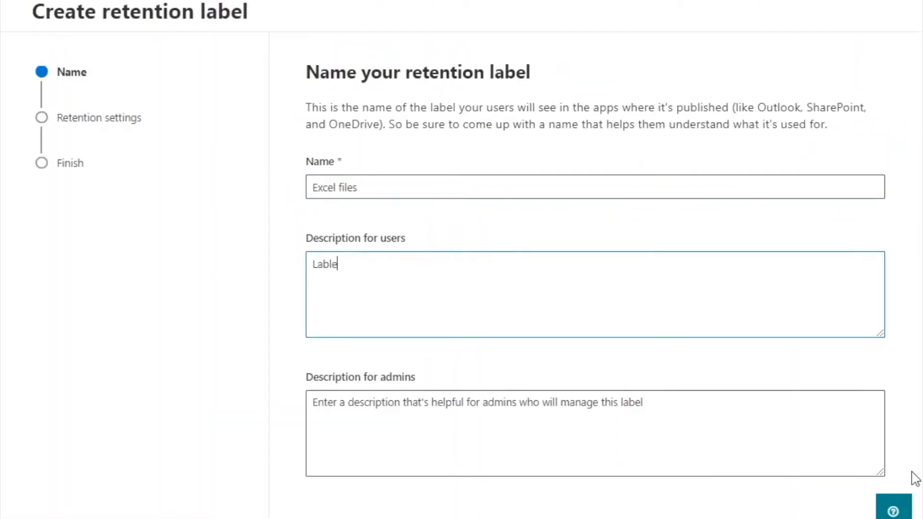
pyautogui.write('Label to retain excel file type')
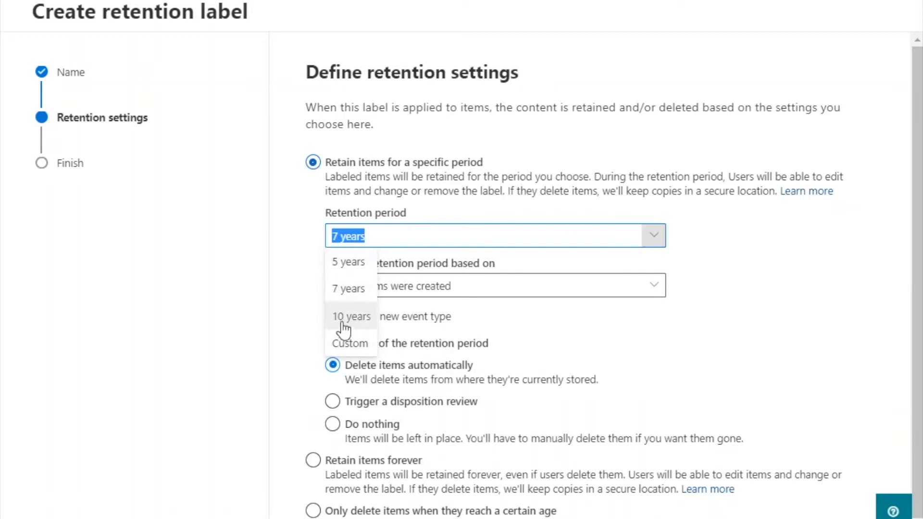
# Set a custom retention period of 8 years, 2 months and 1 day
pyautogui.click(350, 343)
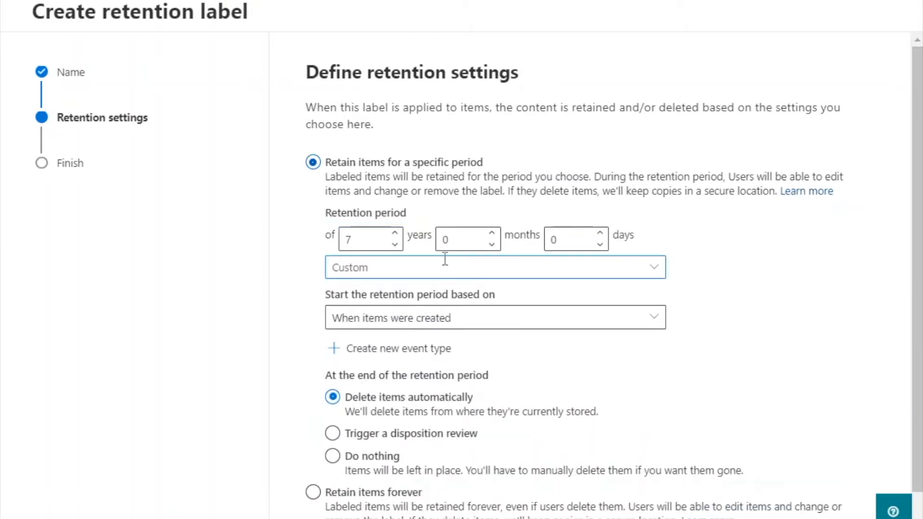
pyautogui.click(394, 234)
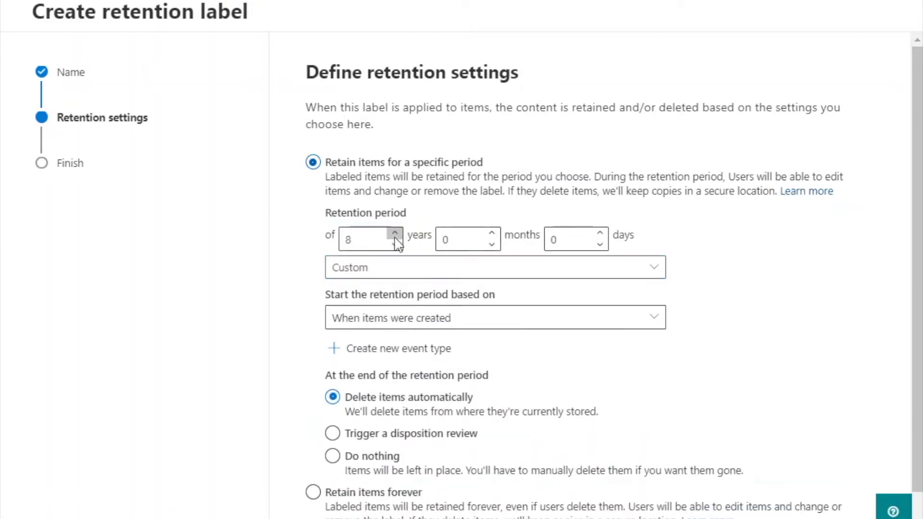
pyautogui.click(490, 235)
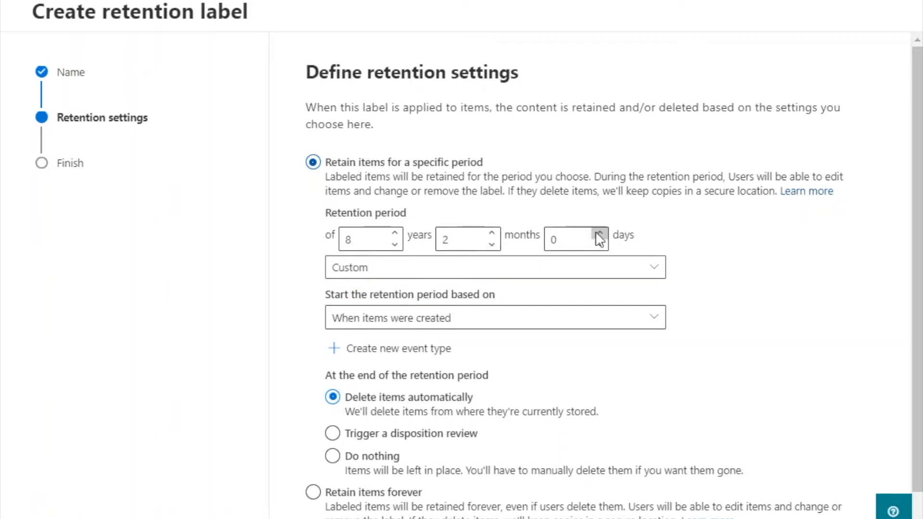
pyautogui.click(599, 233)
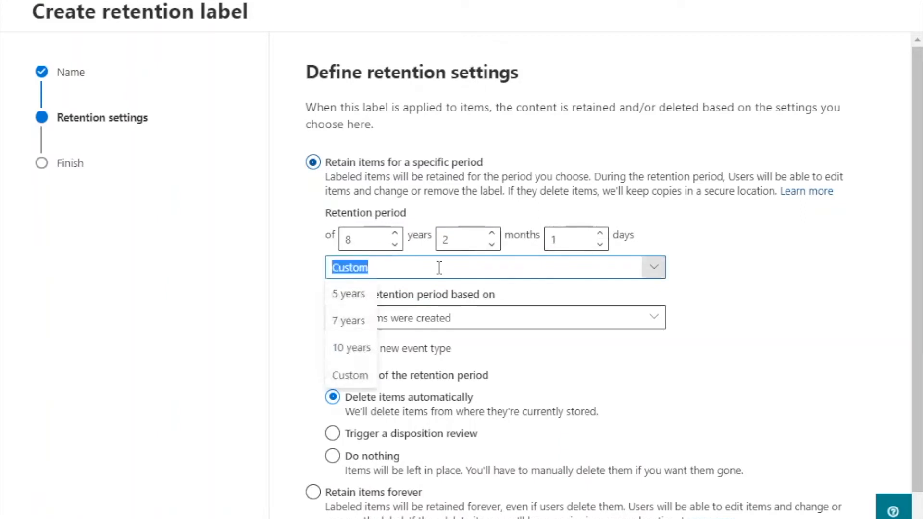
pyautogui.click(350, 375)
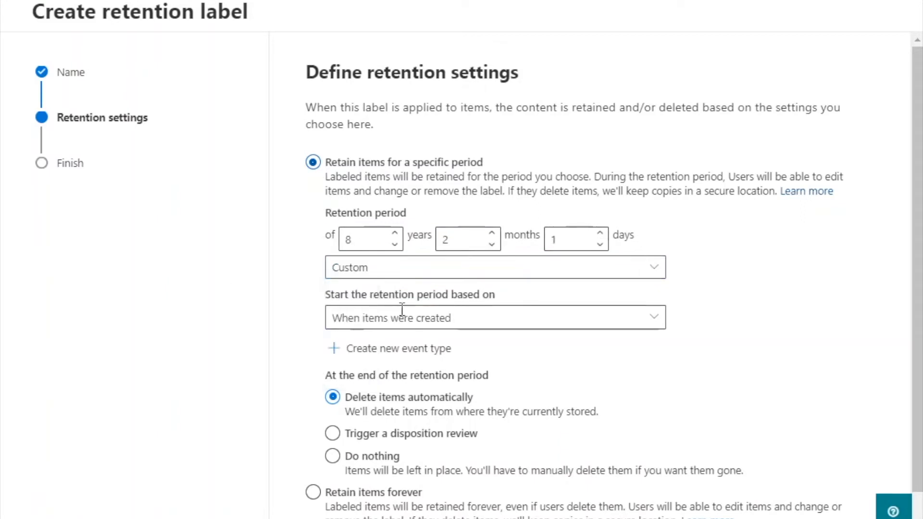
# Start retention from when items were last modified and choose to auto-apply the label
pyautogui.click(652, 317)
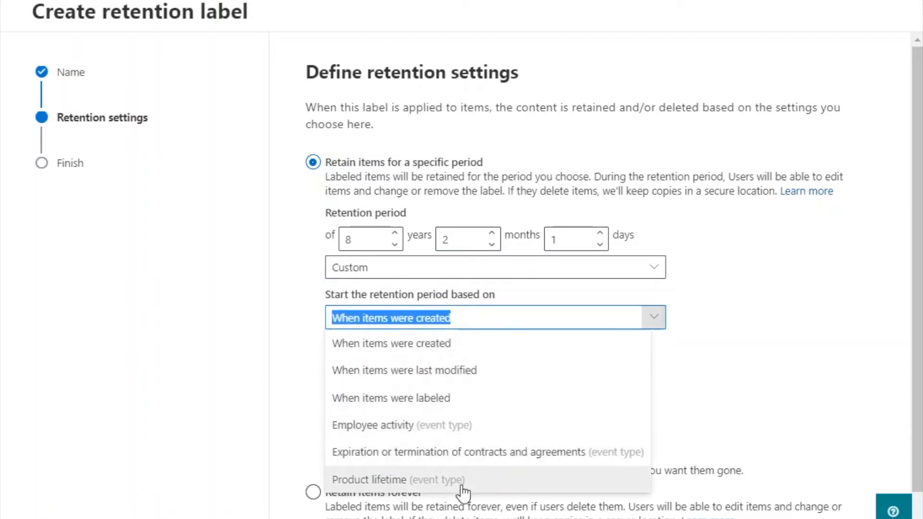
pyautogui.moveTo(453, 370)
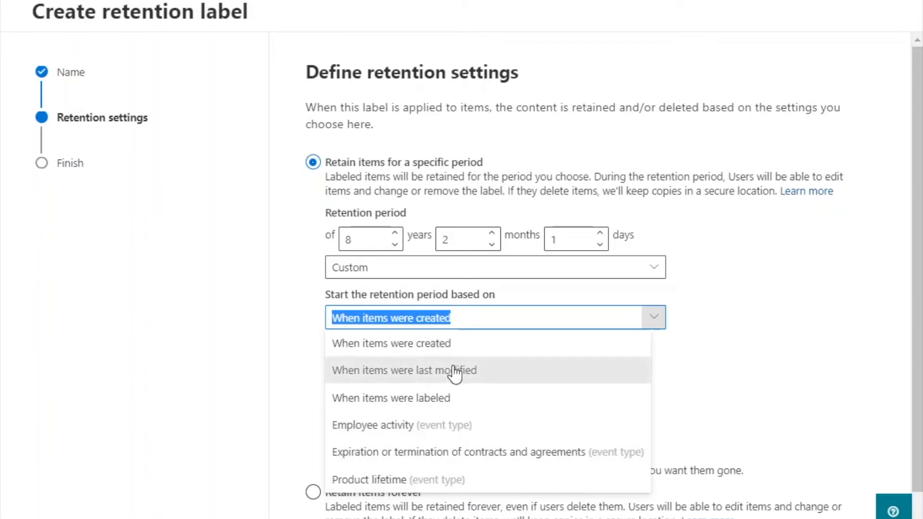
pyautogui.click(403, 369)
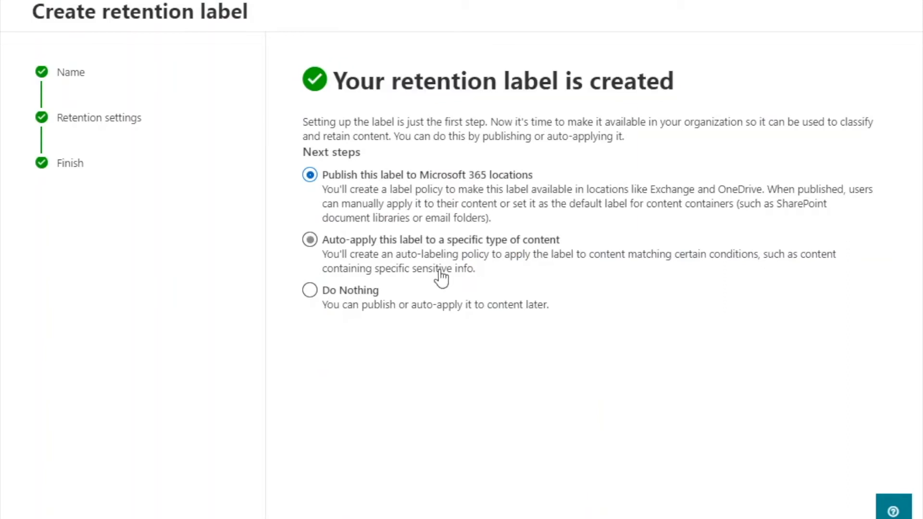
pyautogui.click(308, 240)
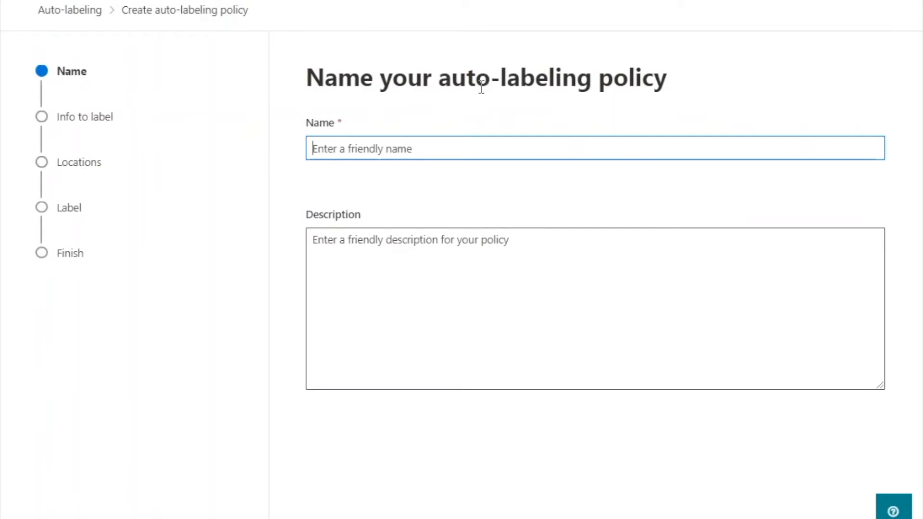
pyautogui.moveTo(515, 193)
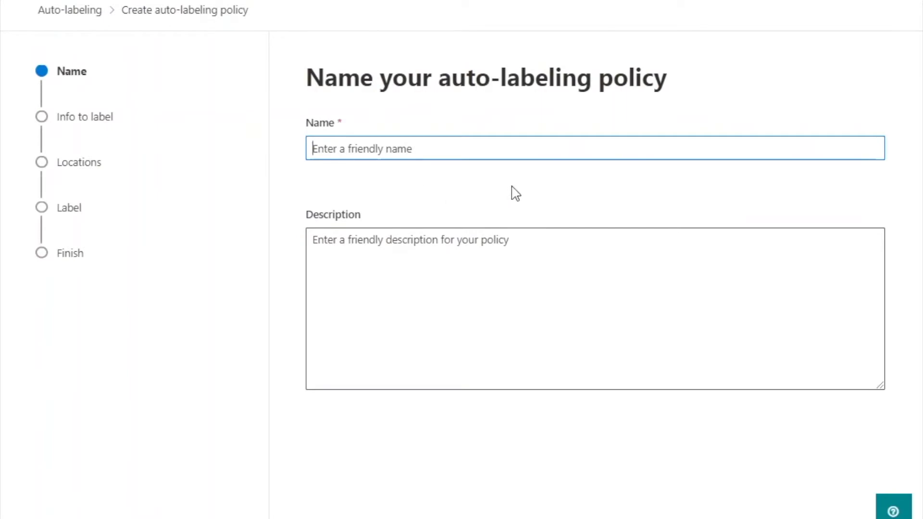
# Name the auto-labeling policy 'Auto label for Excel files'
pyautogui.write('Auto')
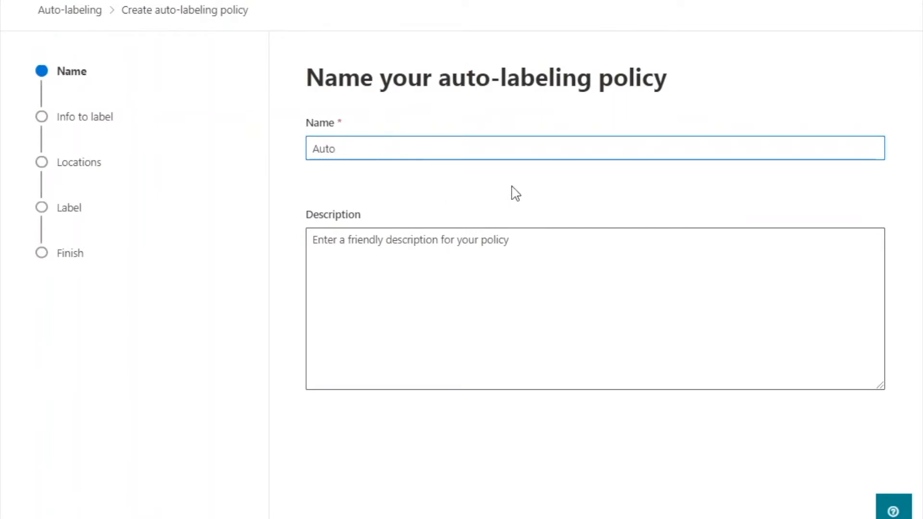
pyautogui.write('label')
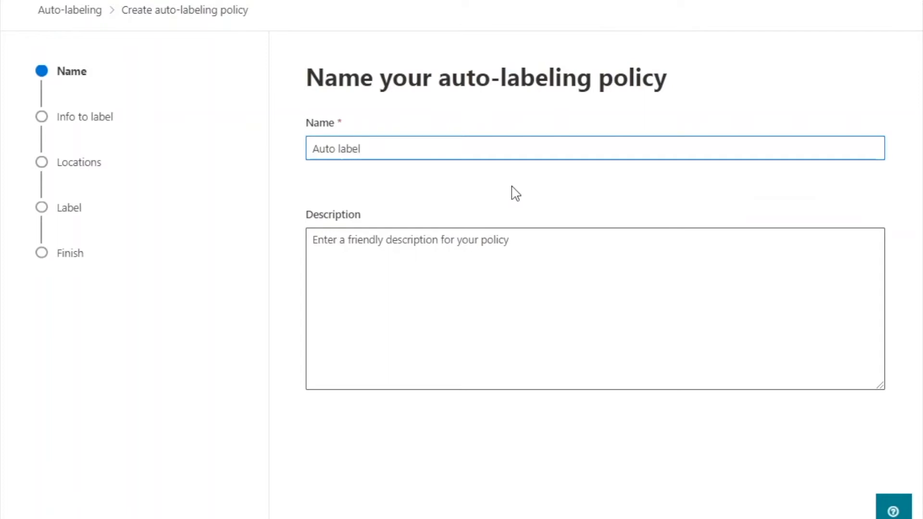
pyautogui.write('for Excel')
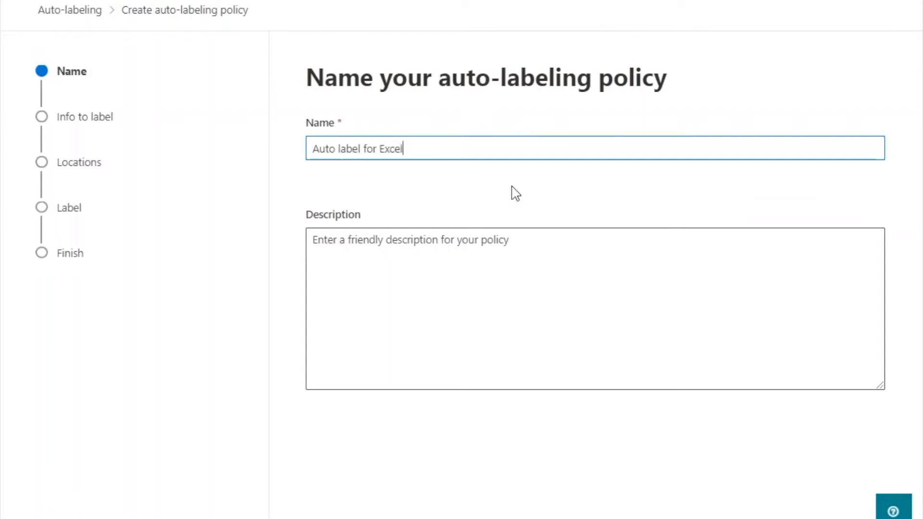
pyautogui.write('file')
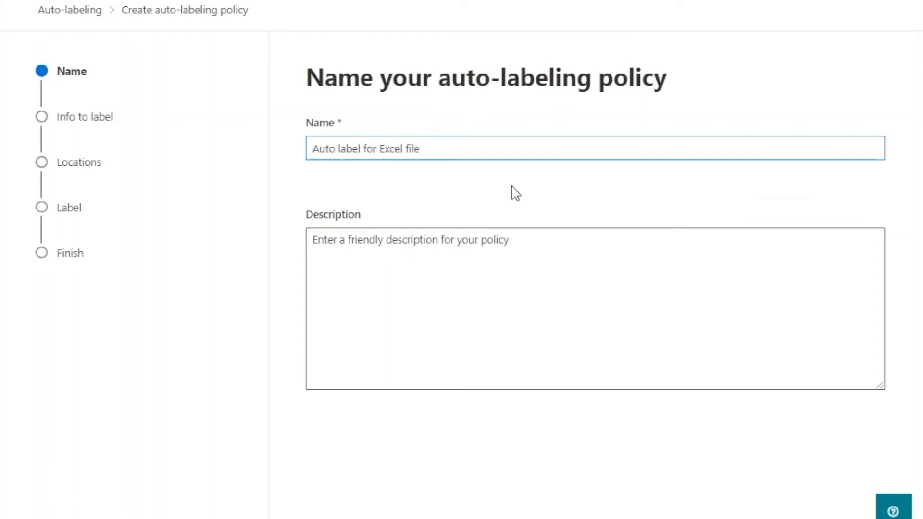
pyautogui.write('s')
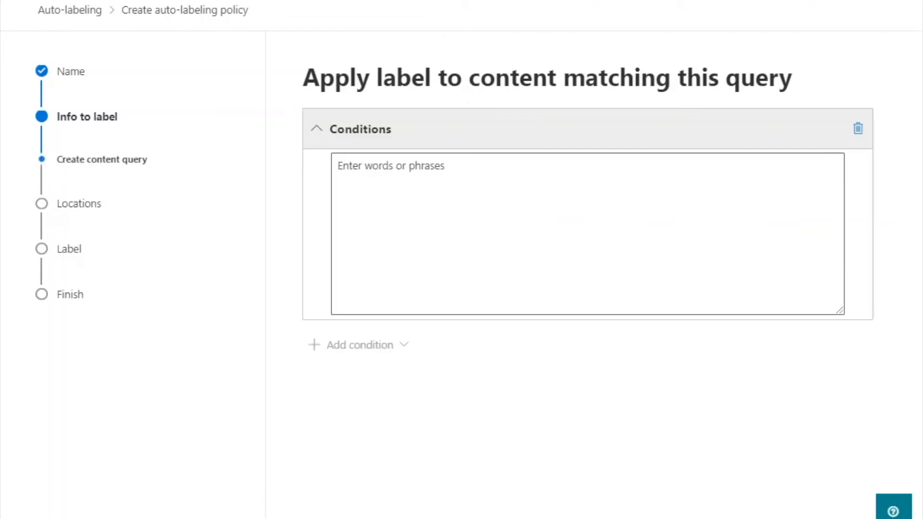
# Enter the content query condition 'filetype:xls' to match Excel files
pyautogui.write('filetype:')
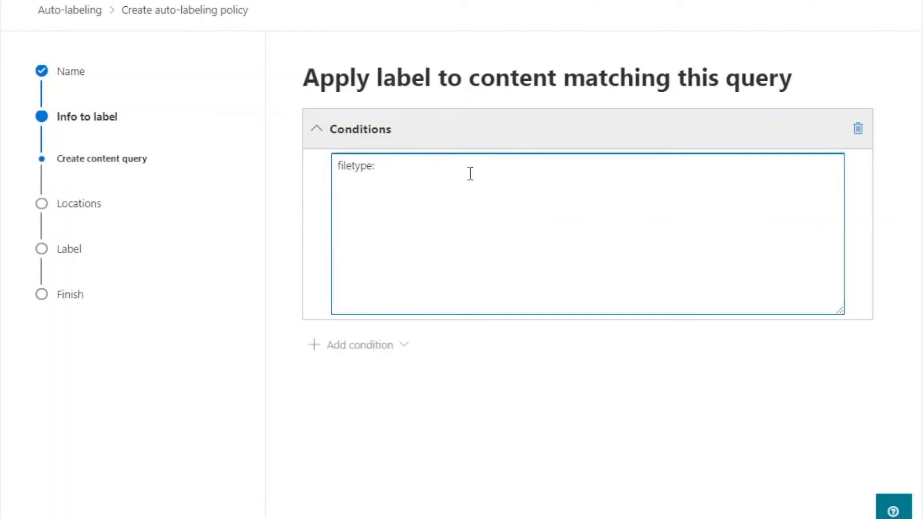
pyautogui.write('xls')
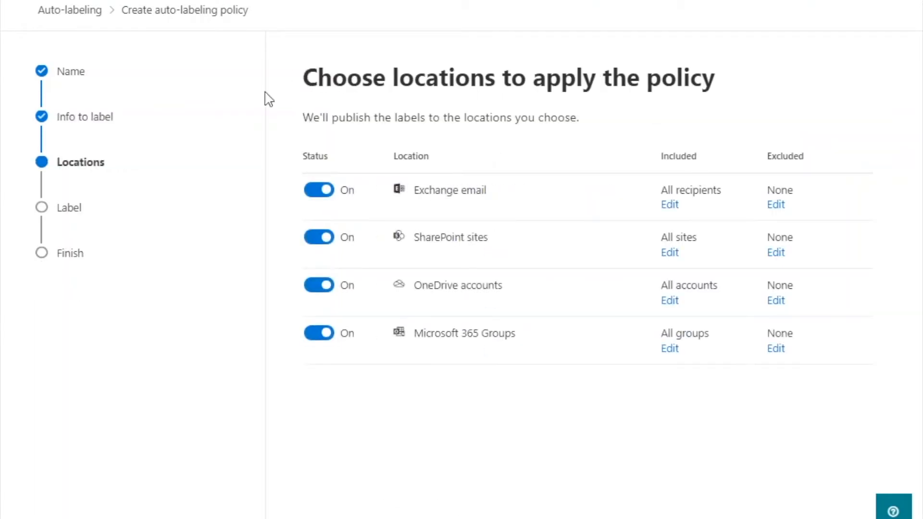
pyautogui.moveTo(379, 187)
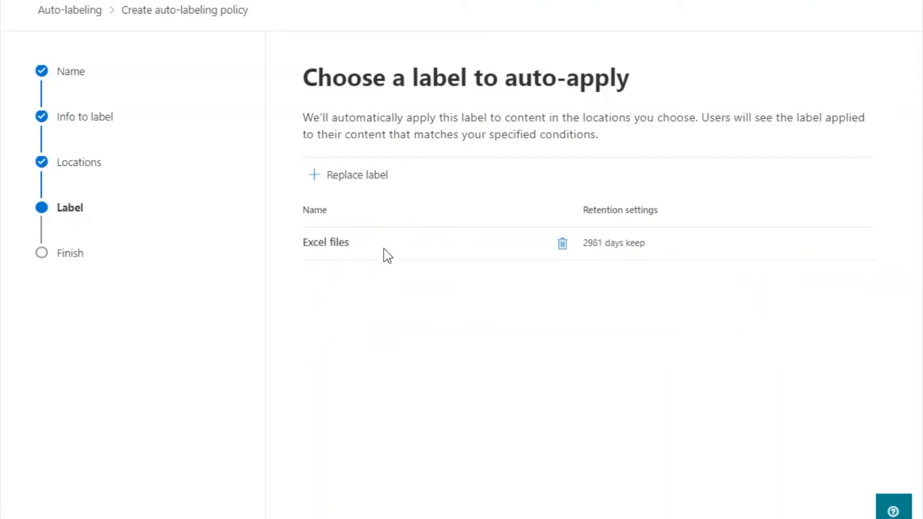
# Confirm the Excel files label and continue to the policy summary for review
pyautogui.doubleClick(326, 242)
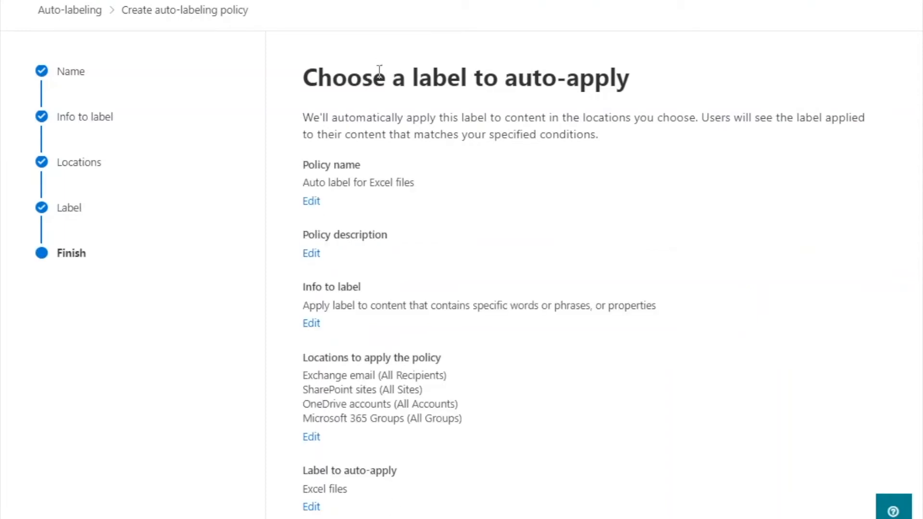
pyautogui.moveTo(282, 313)
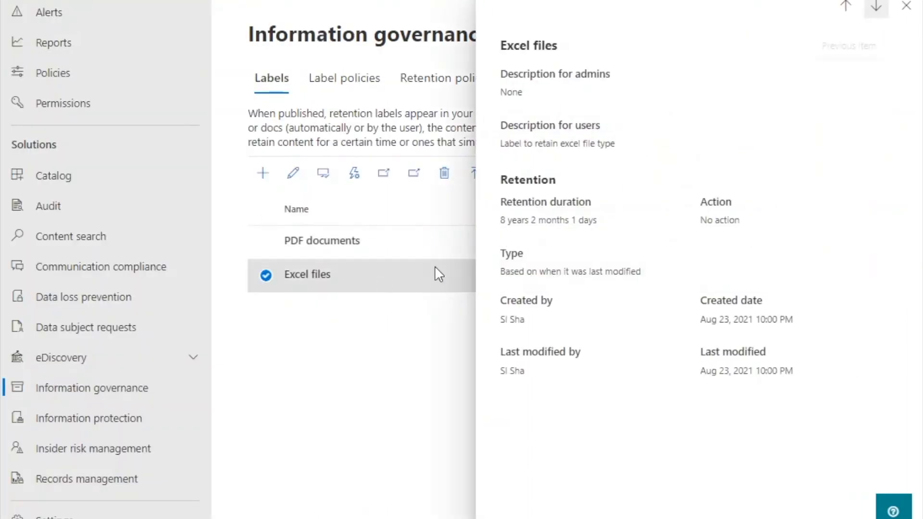
# Close the Excel files label details and return to the compliance center Home page
pyautogui.click(905, 7)
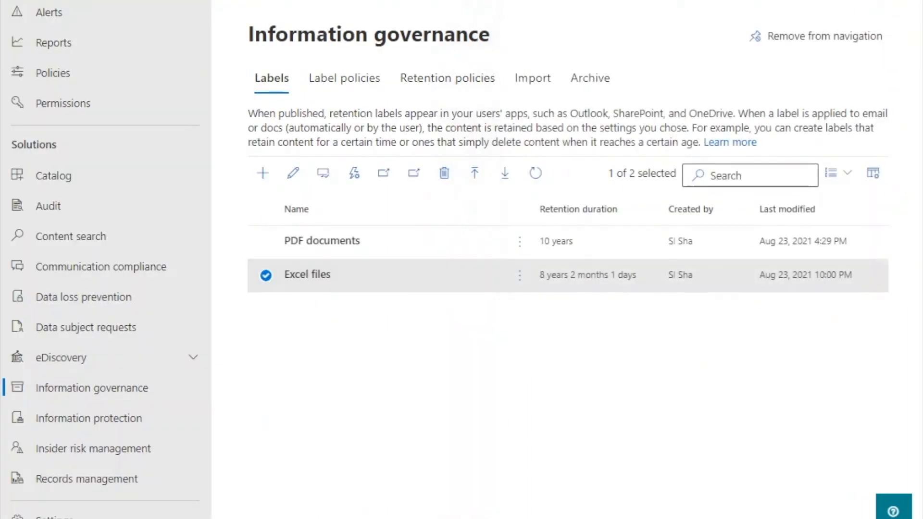
pyautogui.click(344, 78)
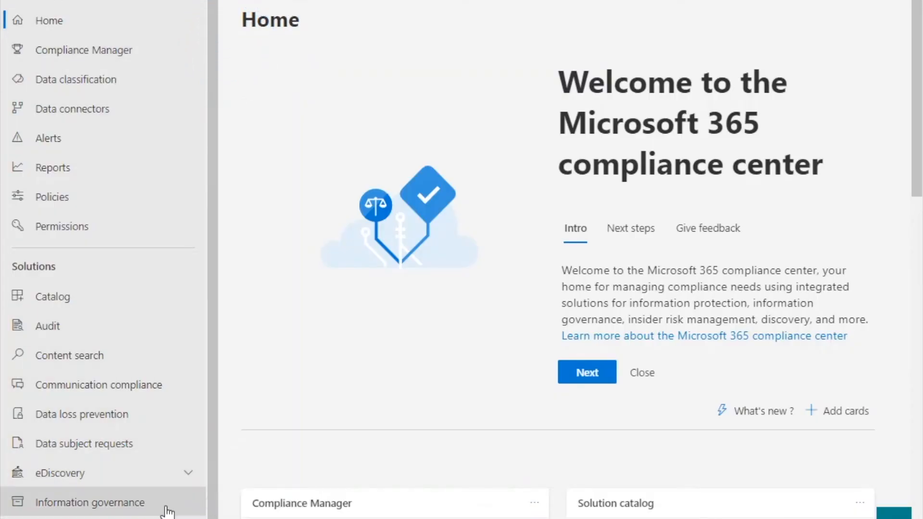
# Show the Retention policies list in Information governance and start a new policy
pyautogui.click(90, 502)
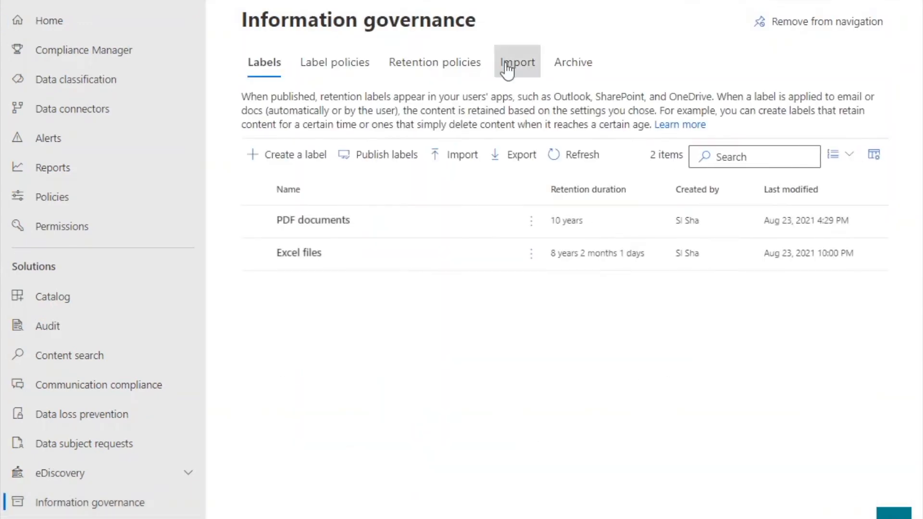
pyautogui.click(433, 63)
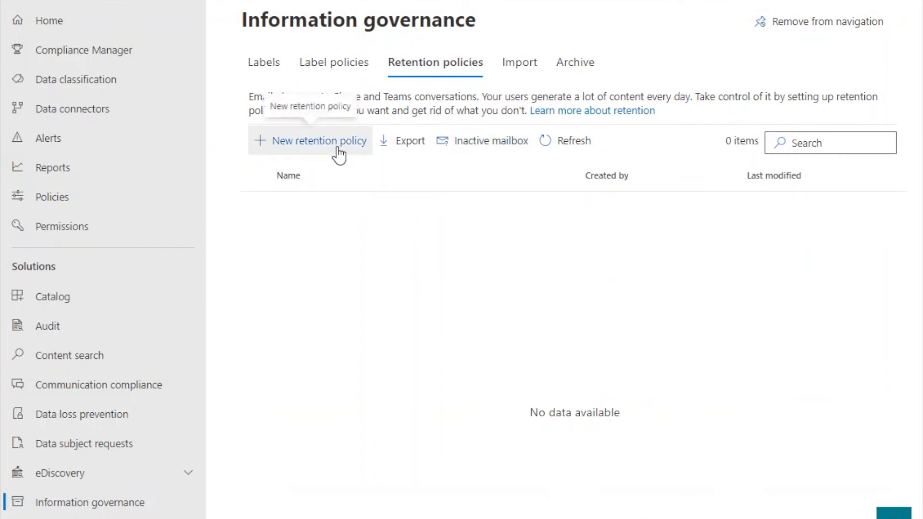
pyautogui.click(318, 140)
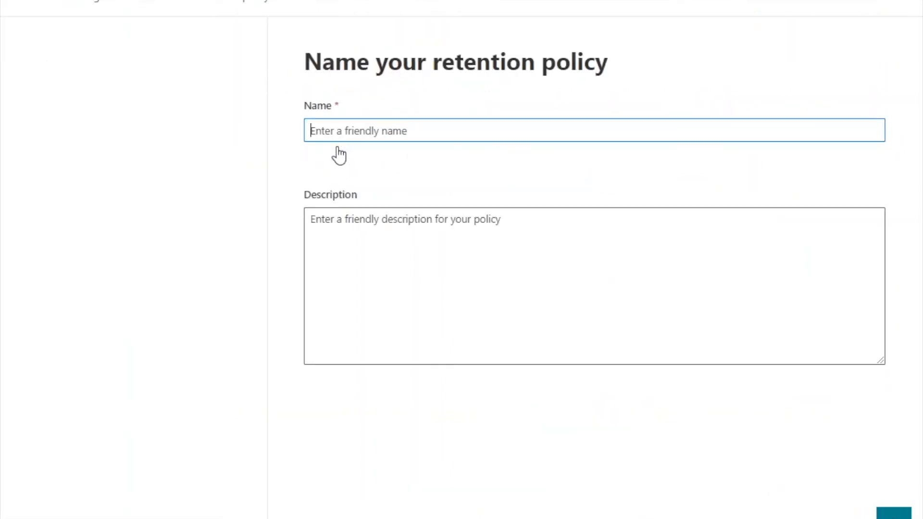
# Name the retention policy 'Data', keeping the four default locations on
pyautogui.write('Data')
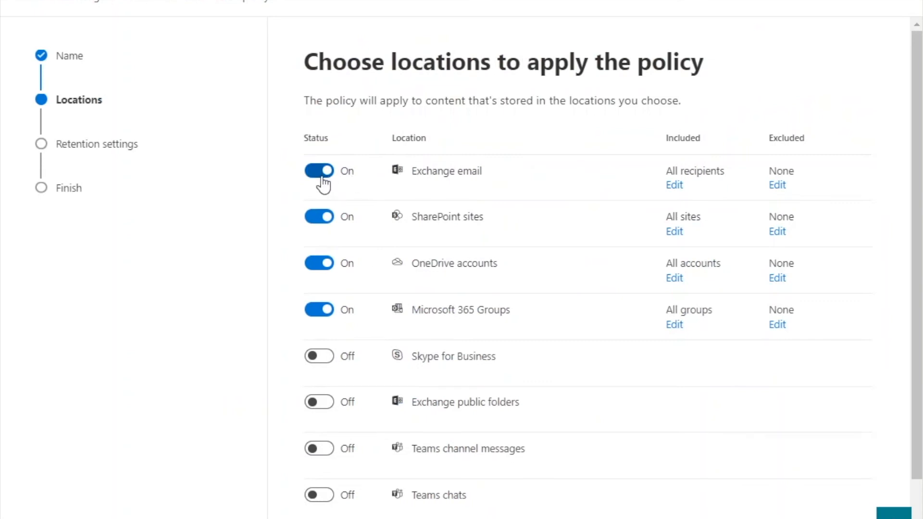
pyautogui.moveTo(474, 308)
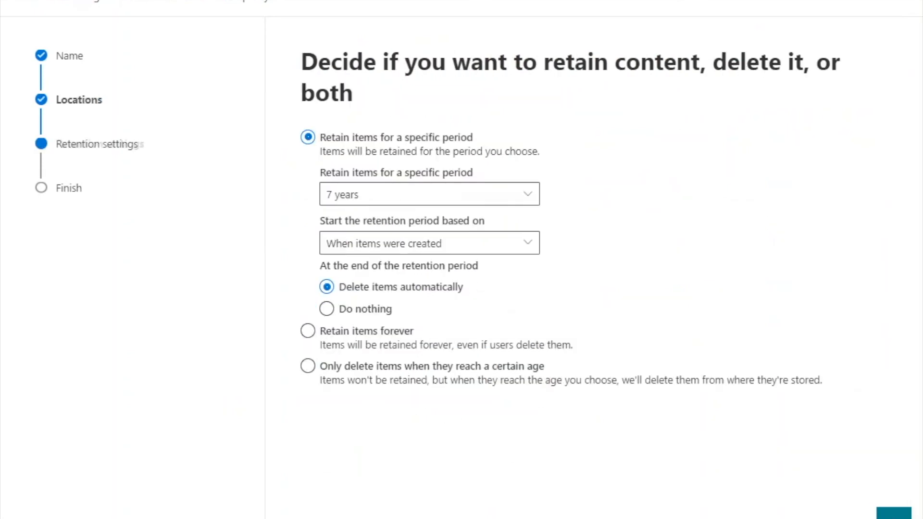
# Choose a custom 9-year, 1-month, 1-day retention with no action afterward and continue
pyautogui.click(428, 195)
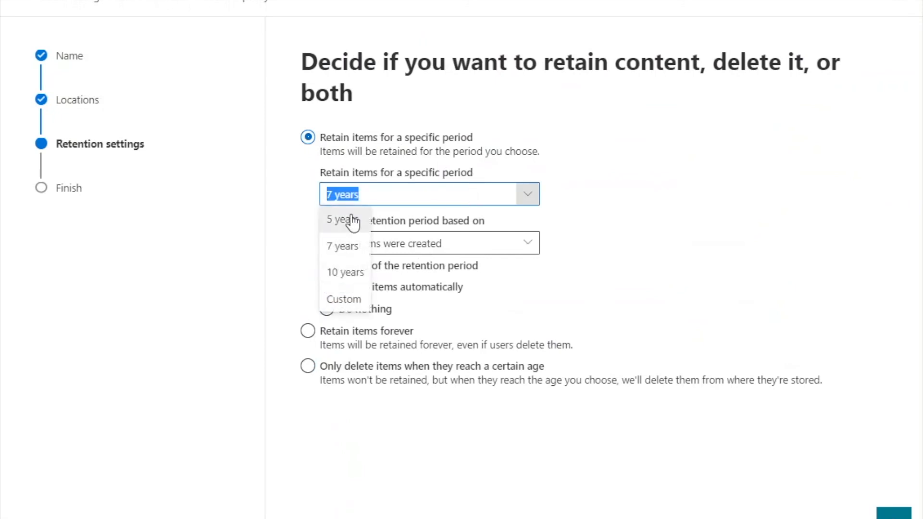
pyautogui.click(342, 220)
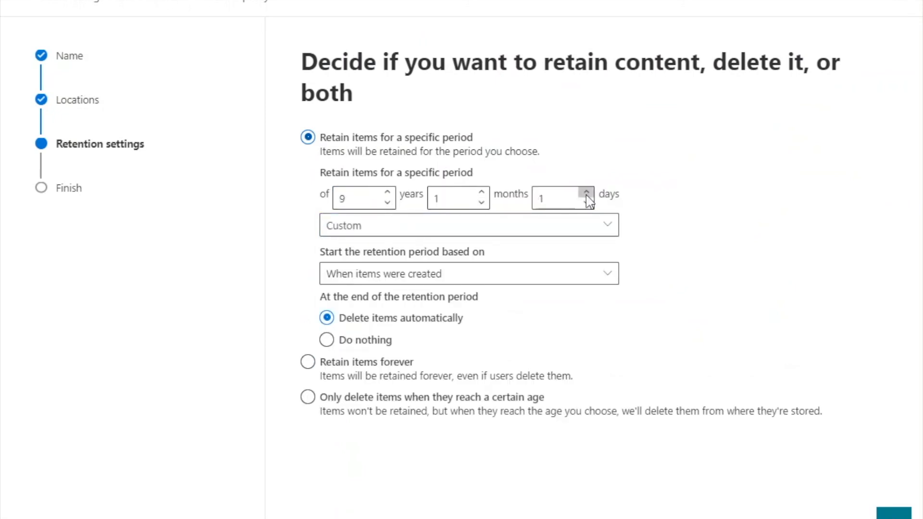
pyautogui.click(326, 339)
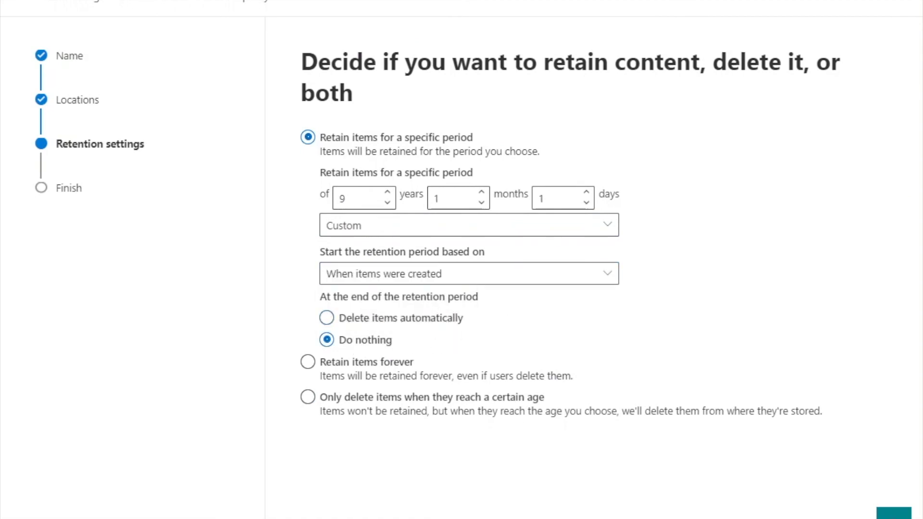
pyautogui.click(893, 506)
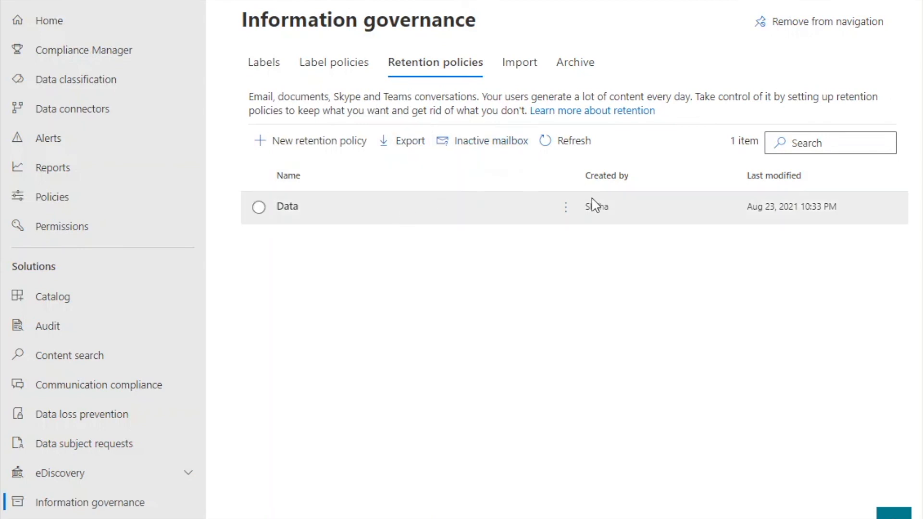
# Review the Data retention policy's details: four locations, content kept for 3316 days
pyautogui.click(287, 207)
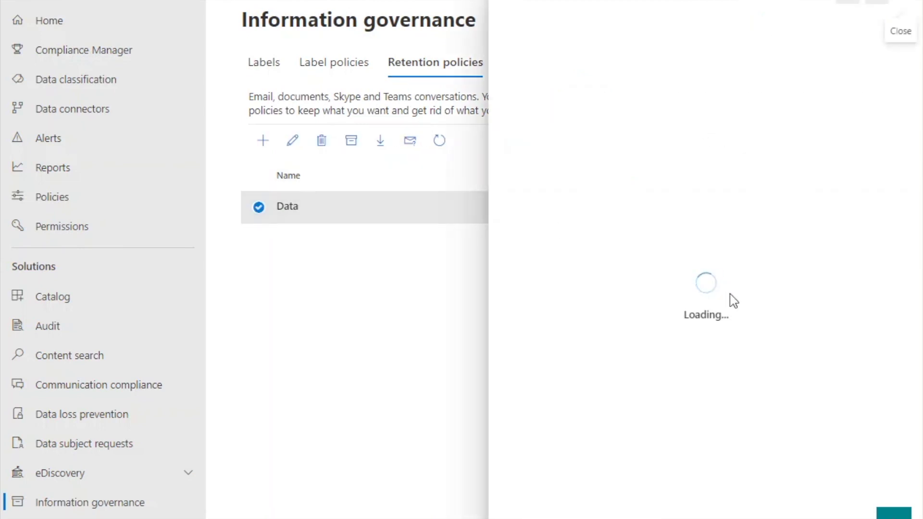
pyautogui.moveTo(918, 462)
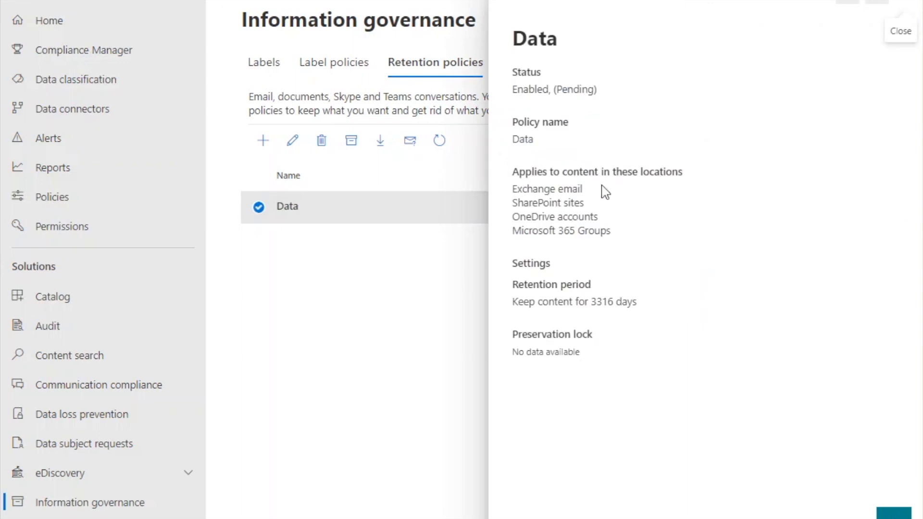
pyautogui.moveTo(649, 155)
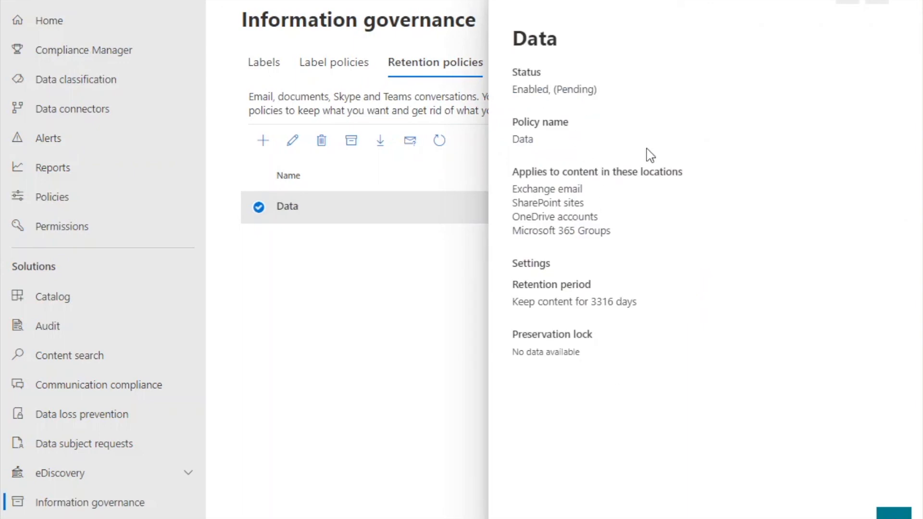
pyautogui.moveTo(609, 342)
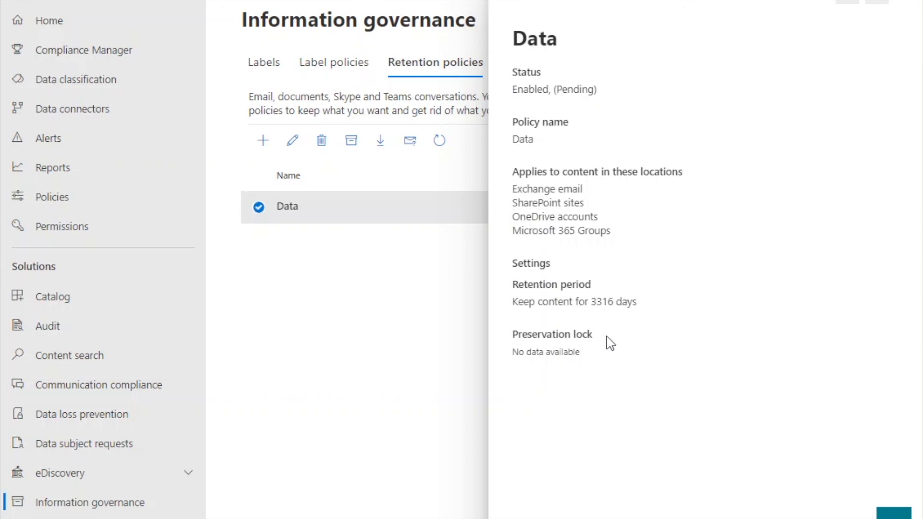
pyautogui.moveTo(611, 343)
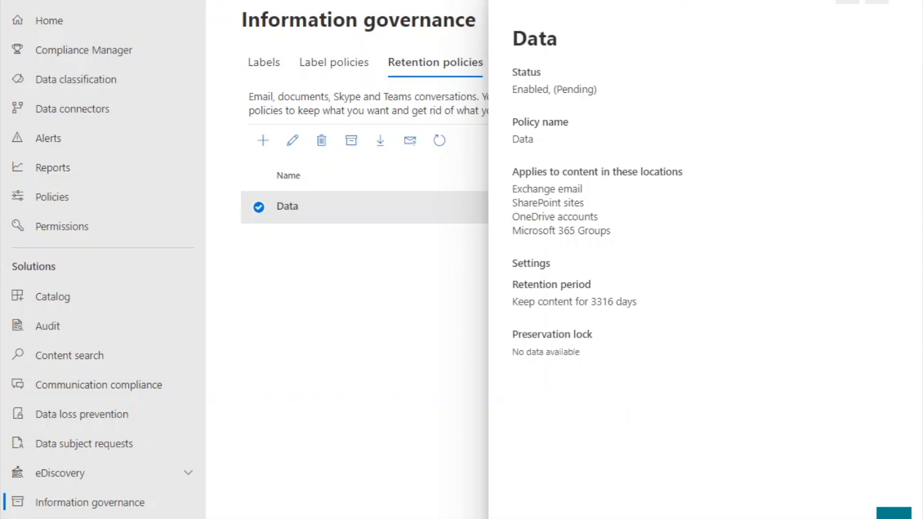